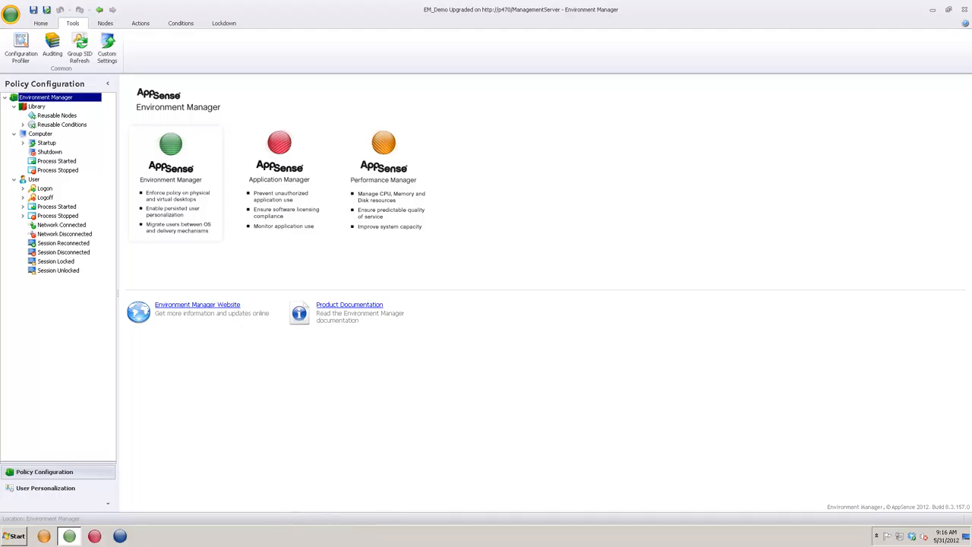
Reach the Auditing settings for the policy configuration from the Tools ribbon.
click(39, 23)
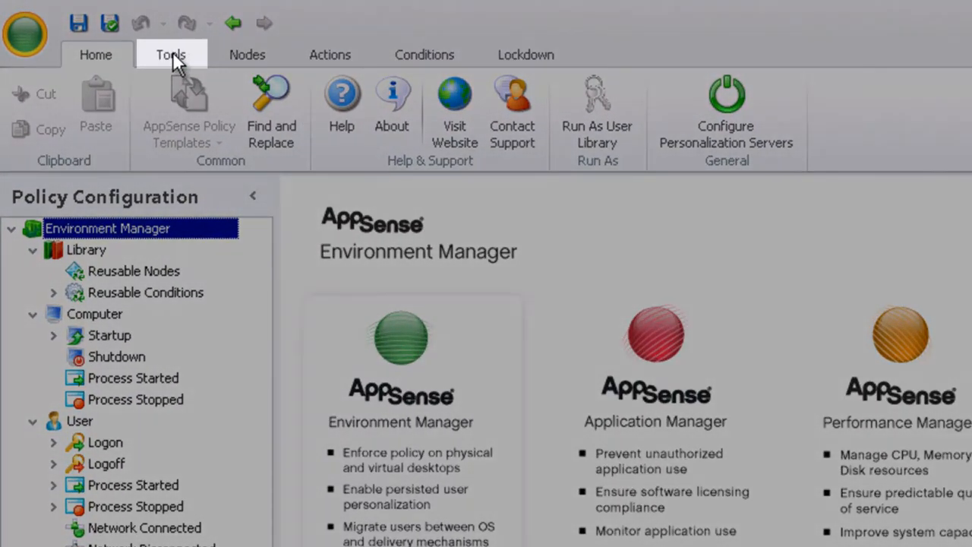
click(170, 54)
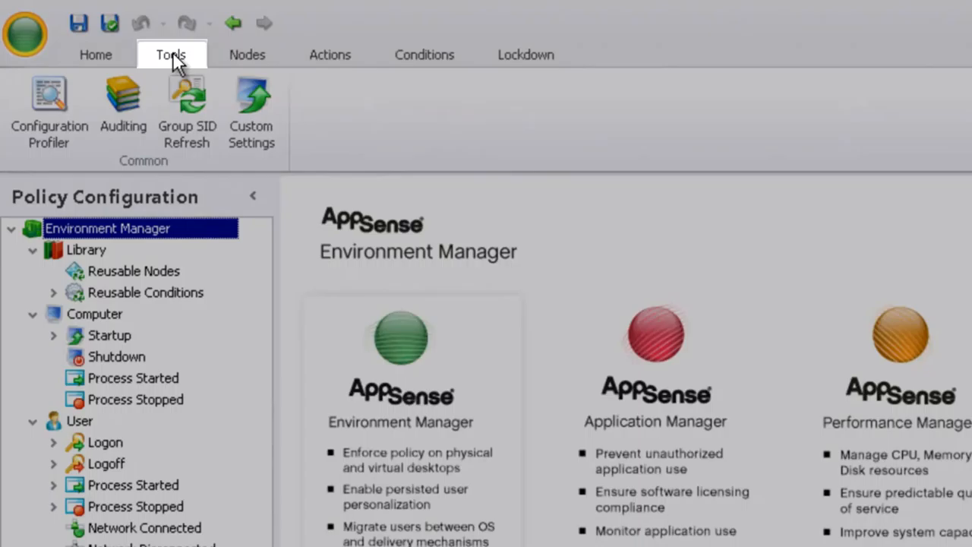
mouse_move(123, 106)
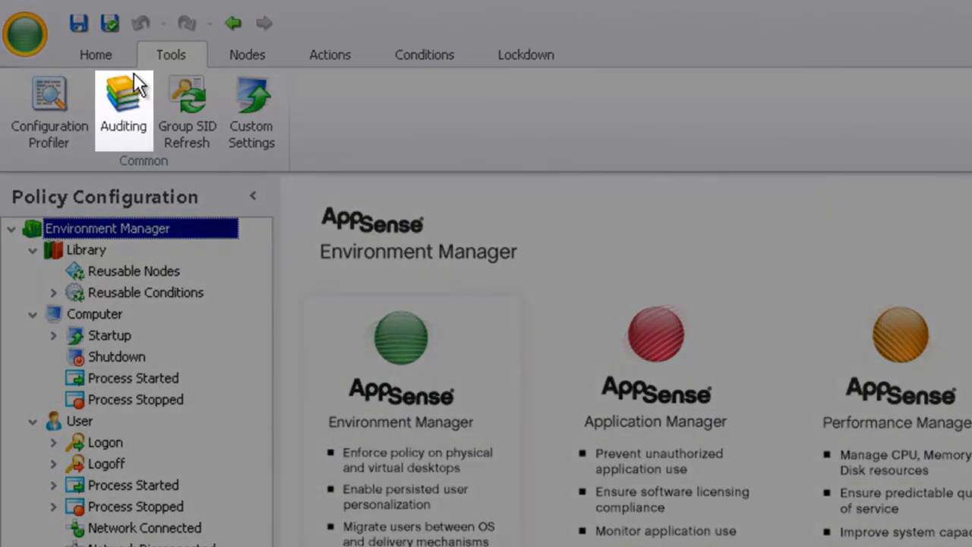
mouse_move(123, 107)
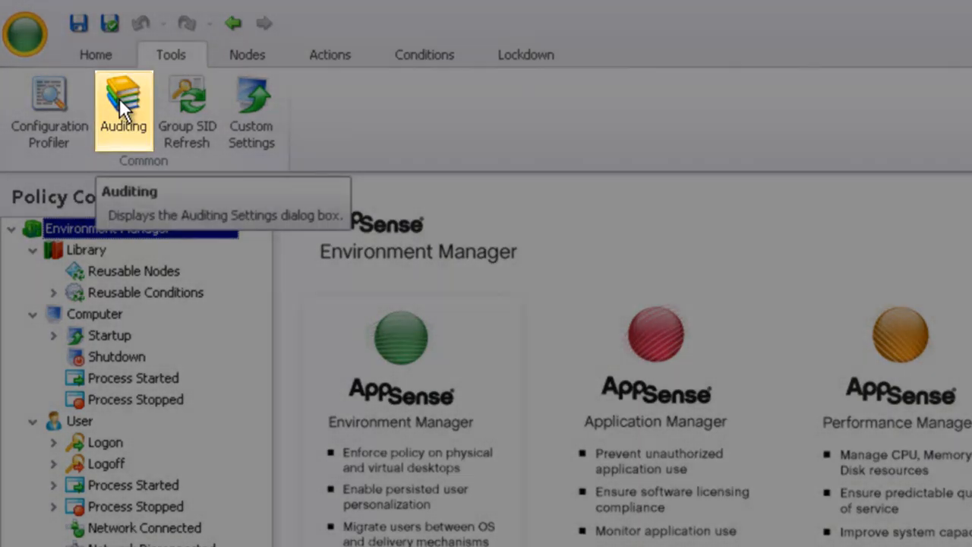
click(123, 106)
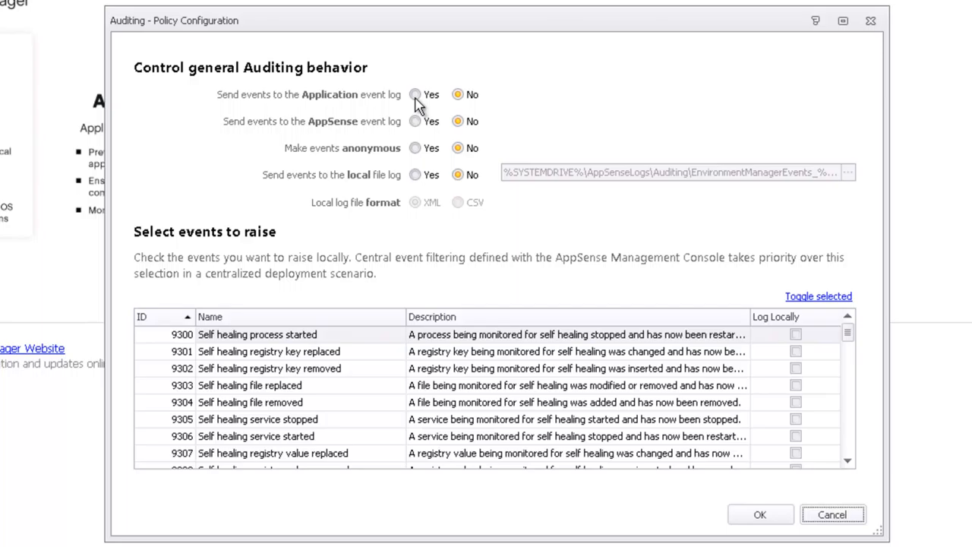
Set auditing to send events to the AppSense event log.
click(414, 94)
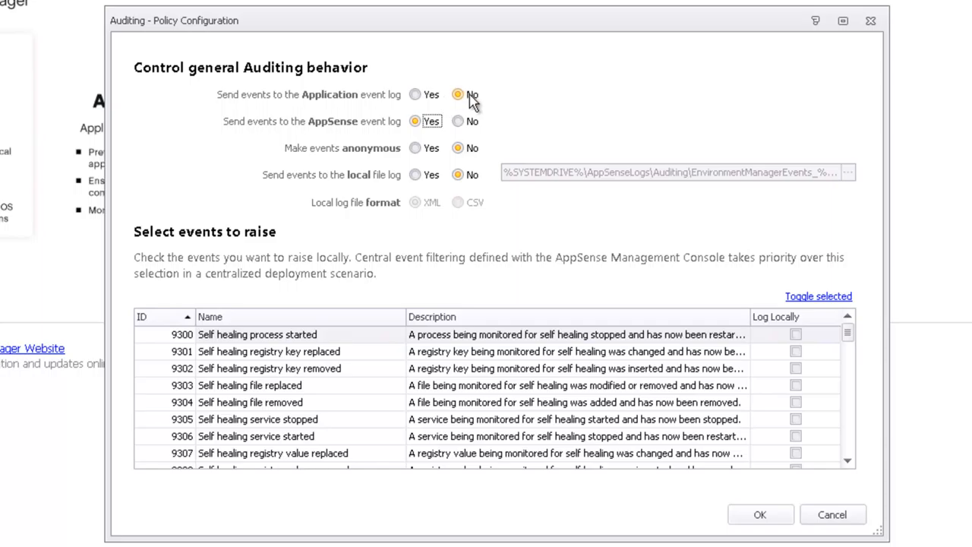
Set 'Send events to the Application event log' to Yes.
click(415, 94)
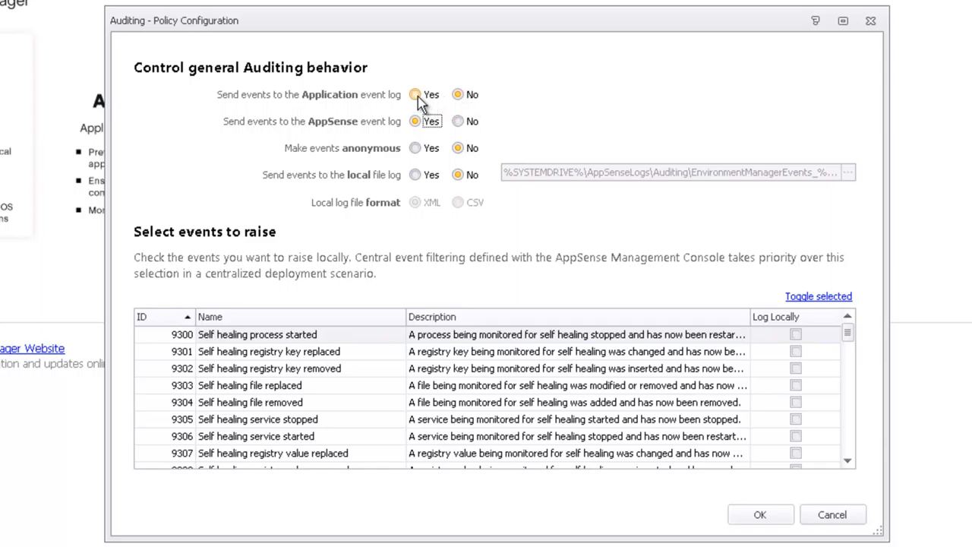
click(417, 95)
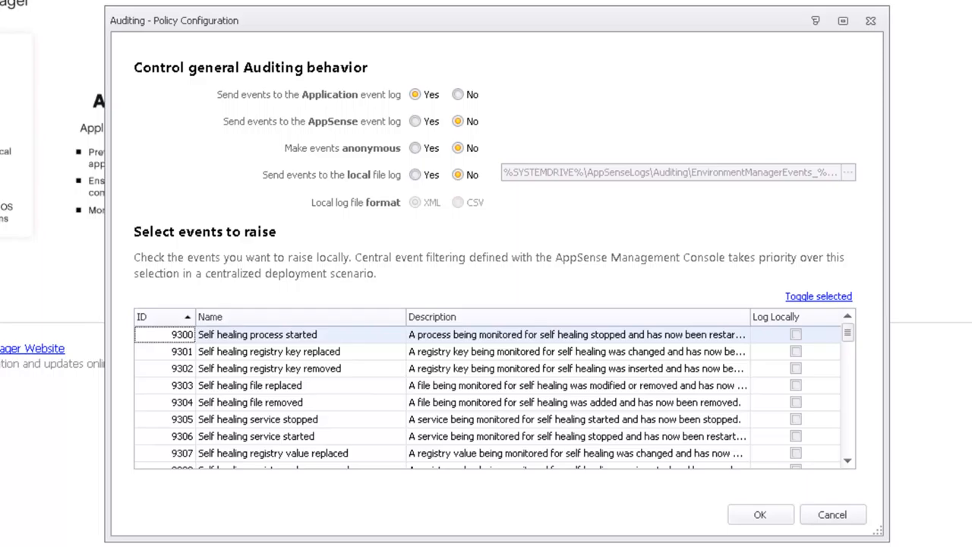
mouse_move(802, 343)
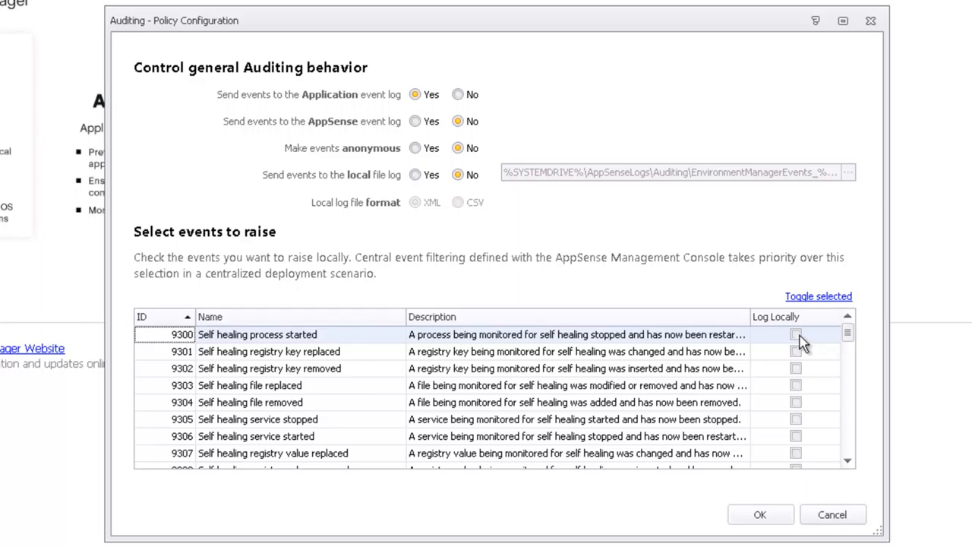
Tick Log Locally for event 9300 'Self healing process started' and confirm with OK.
click(796, 336)
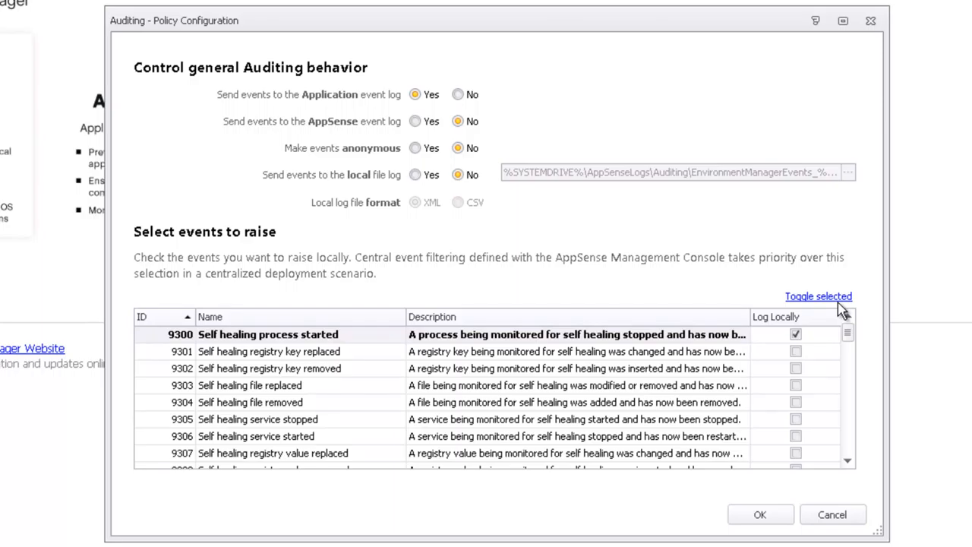
mouse_move(851, 289)
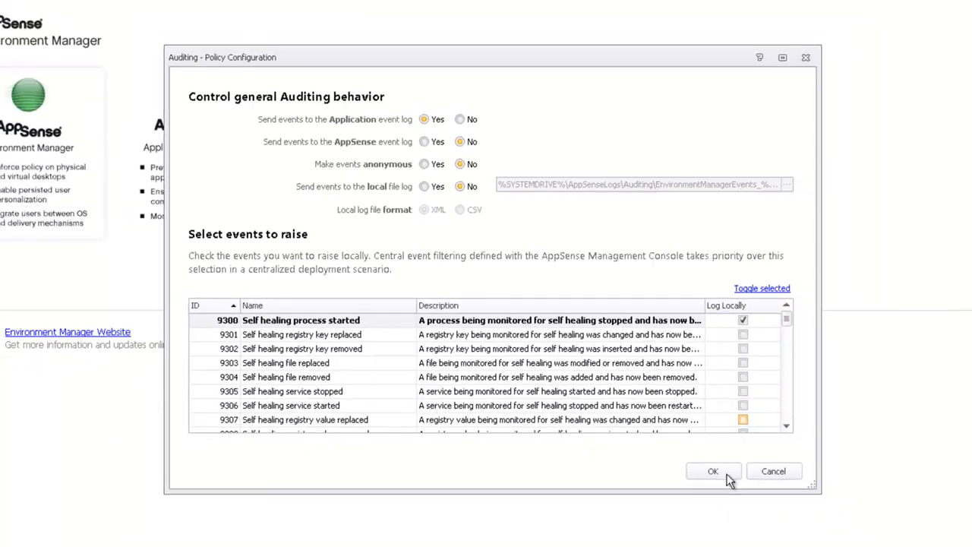
click(712, 471)
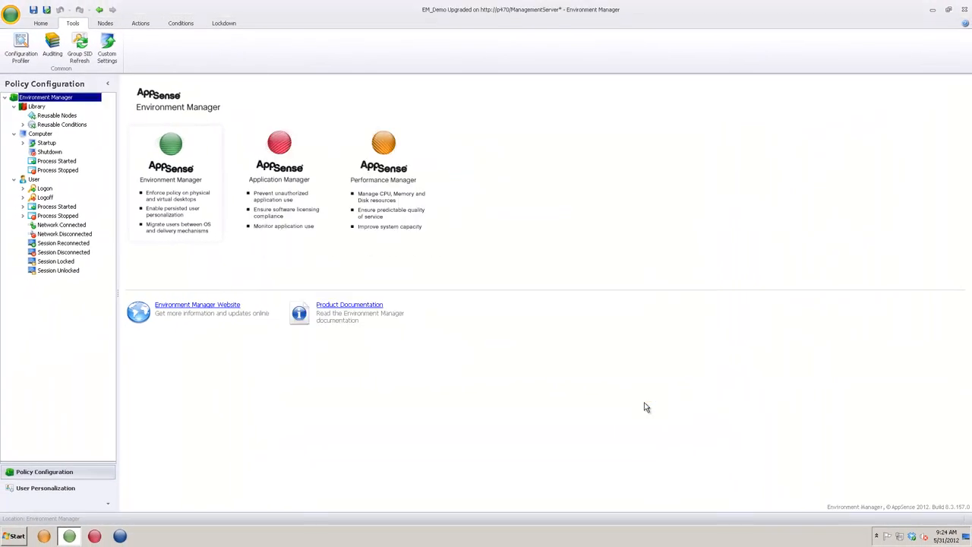